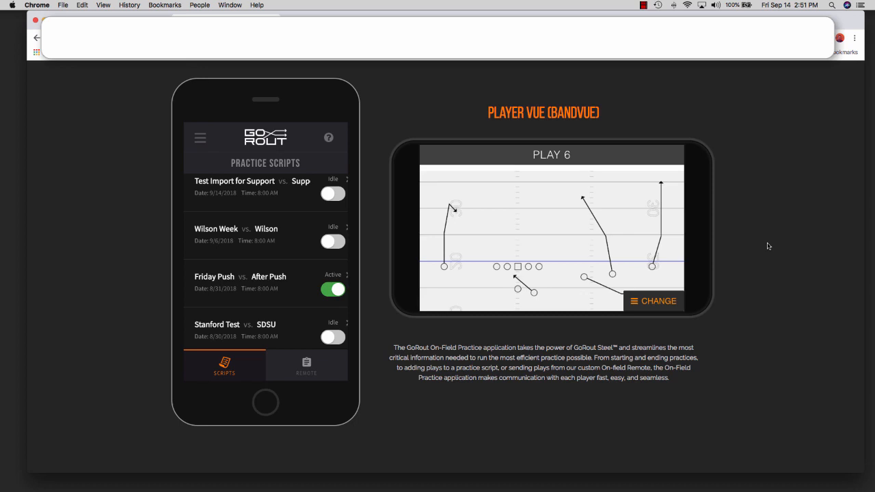
{"action": "mouse_move", "coordinate": [400, 306]}
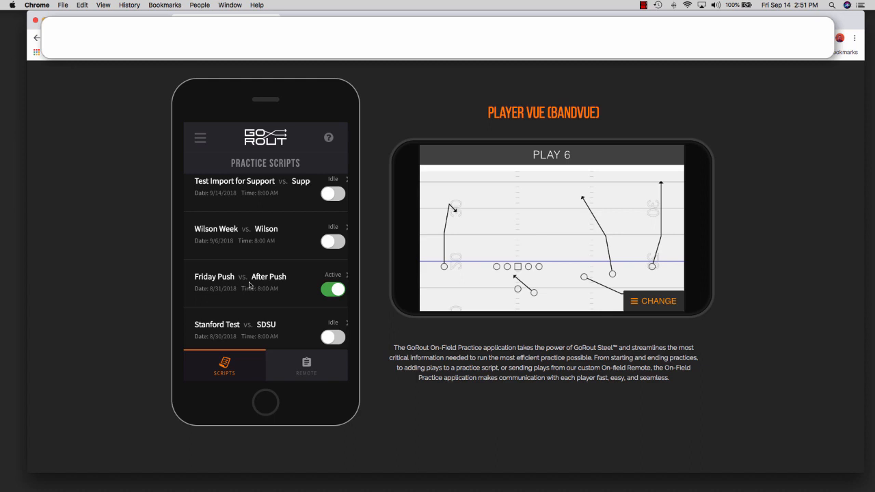
Open the Friday Push vs. After Push script and scroll to its practice blocks.
{"action": "left_click", "coordinate": [240, 282]}
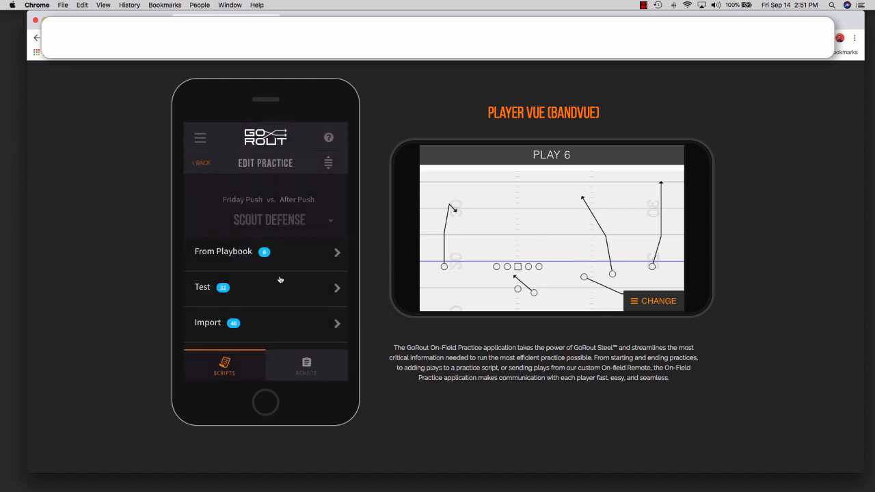
{"action": "scroll", "scroll_direction": "down", "scroll_amount": 3}
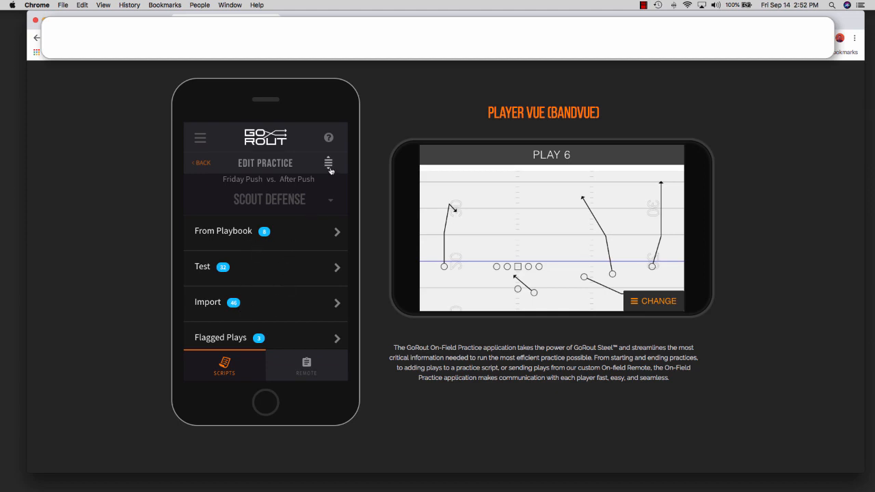
{"action": "mouse_move", "coordinate": [329, 164]}
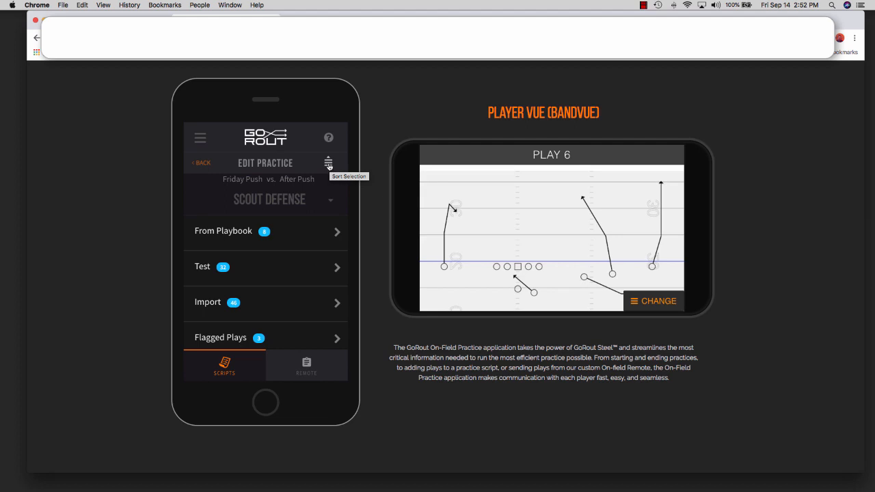
Sort the practice blocks, placing Flagged Plays third, above Import.
{"action": "left_click", "coordinate": [329, 163]}
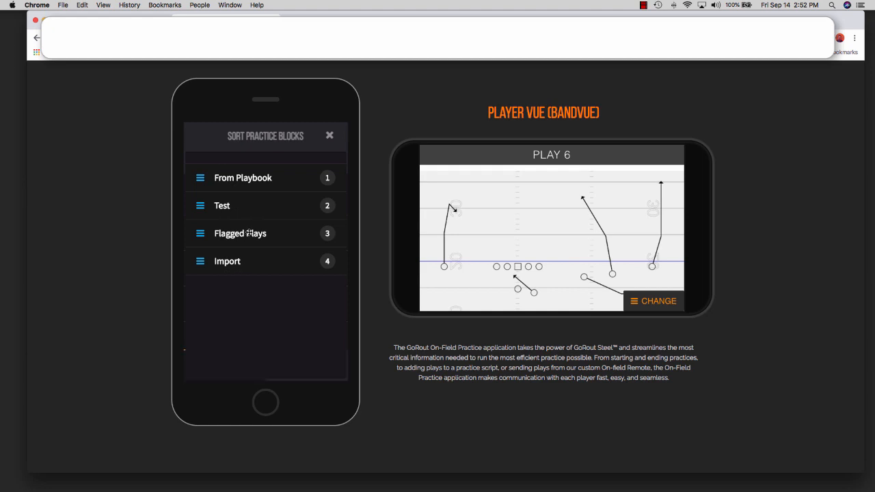
{"action": "mouse_move", "coordinate": [331, 137]}
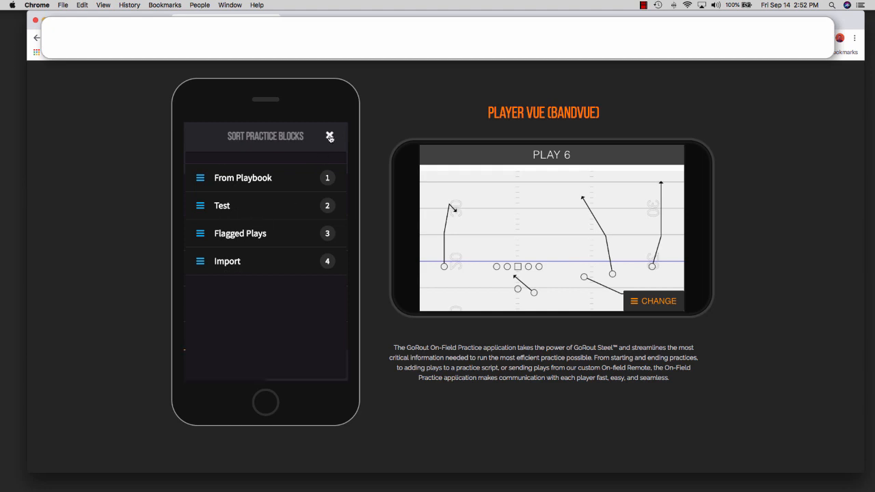
{"action": "left_click", "coordinate": [329, 136]}
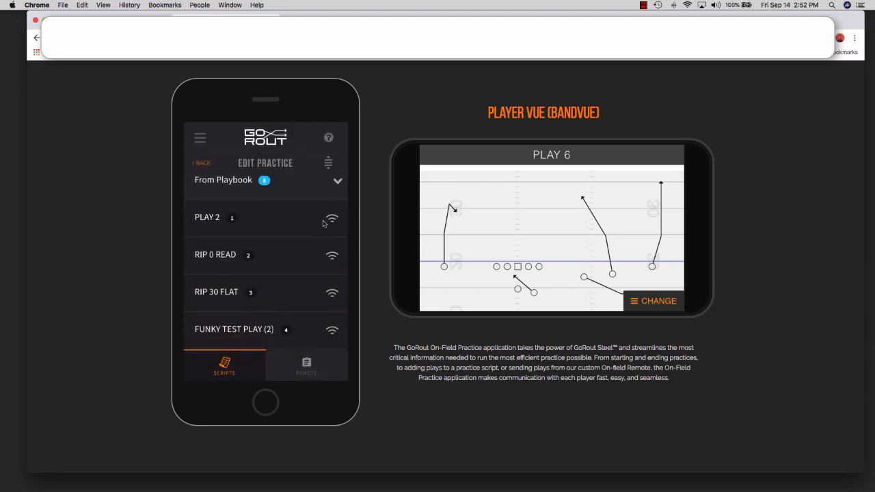
Move PLAY 2 below PLAY 4 in From Playbook, then collapse the block.
{"action": "left_click", "coordinate": [328, 163]}
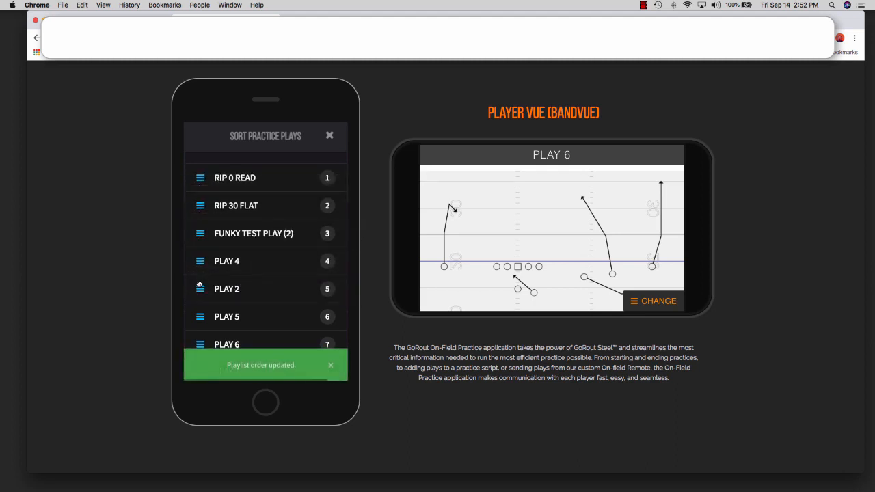
{"action": "mouse_move", "coordinate": [203, 288]}
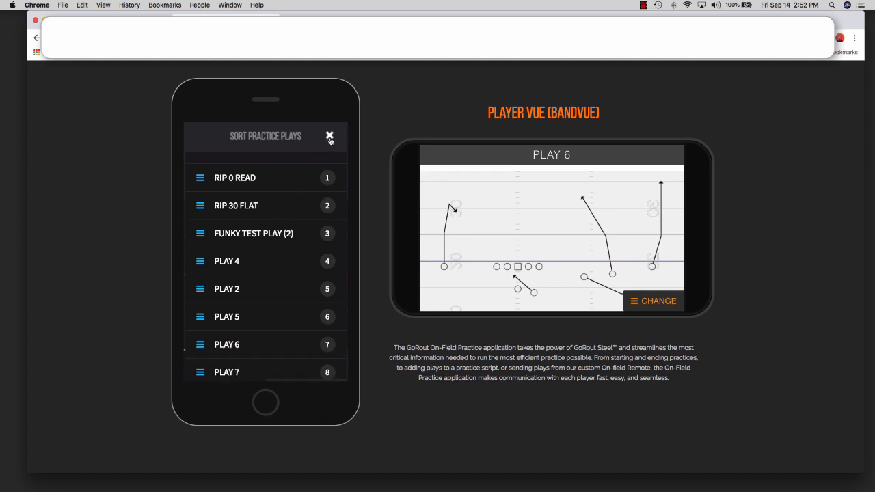
{"action": "left_click", "coordinate": [329, 136]}
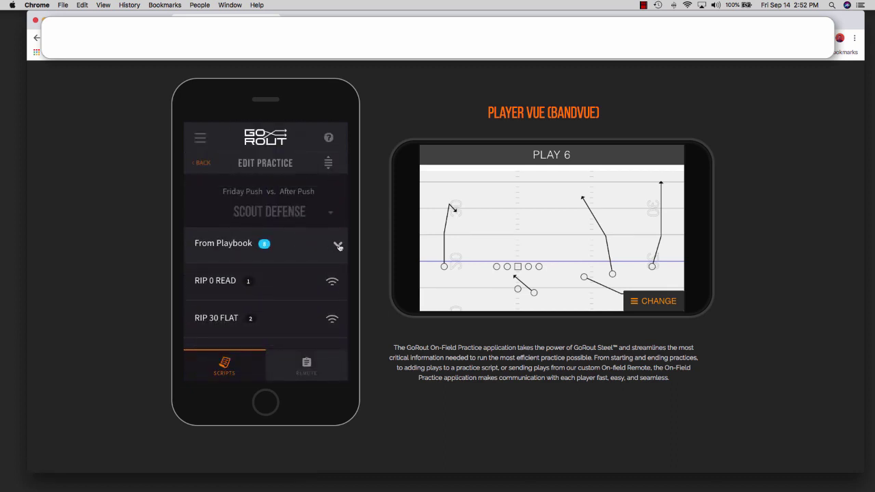
{"action": "left_click", "coordinate": [339, 246]}
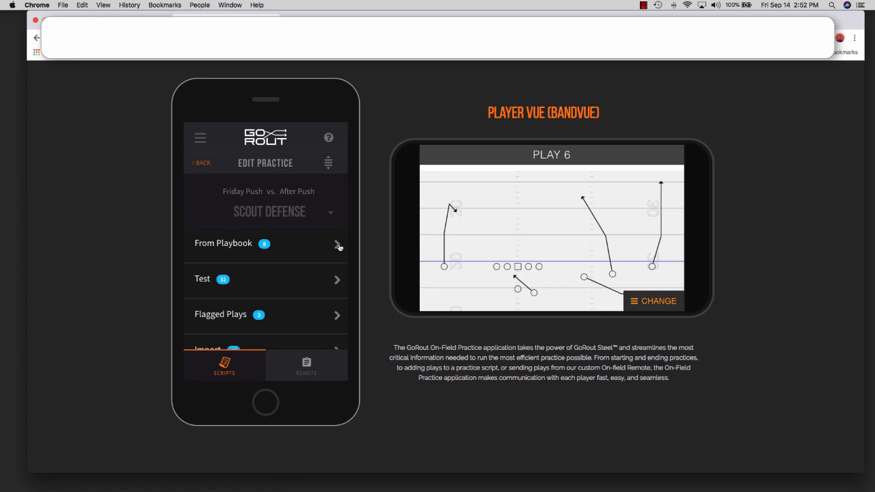